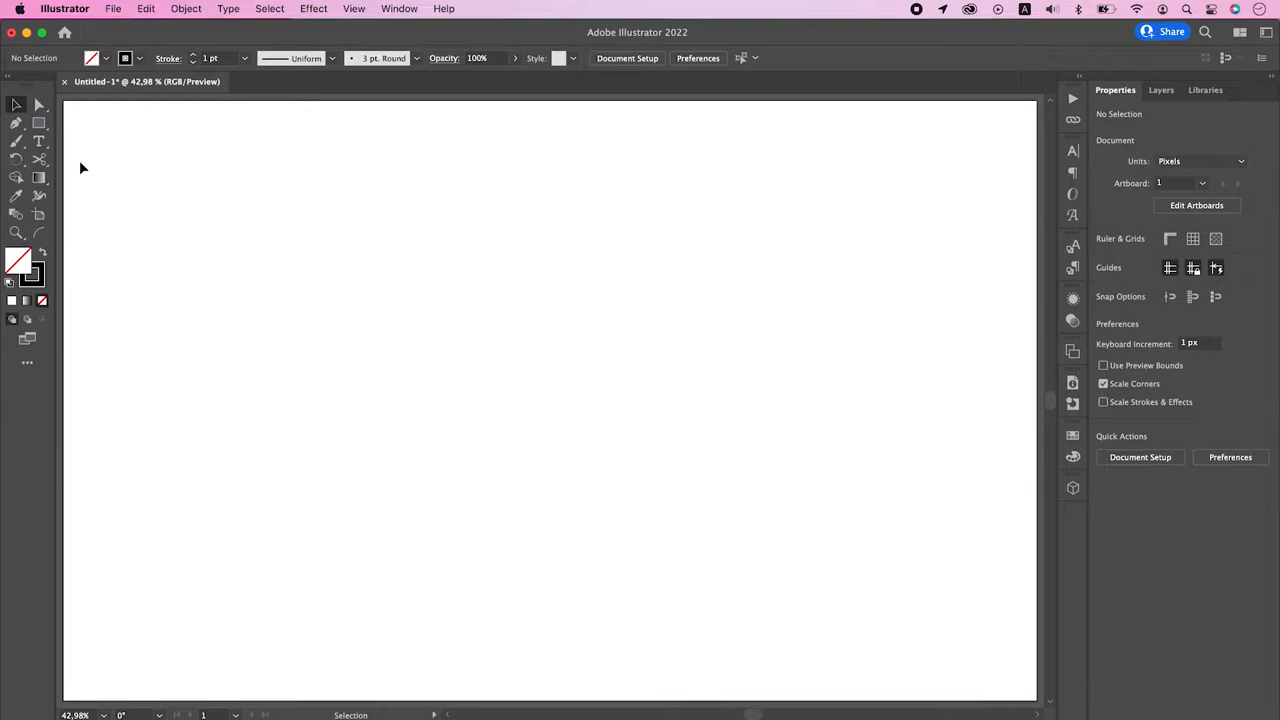
Draw a red straight line with the Line Segment Tool into the right ball's centre pentagon.
drag(510, 340, 570, 400)
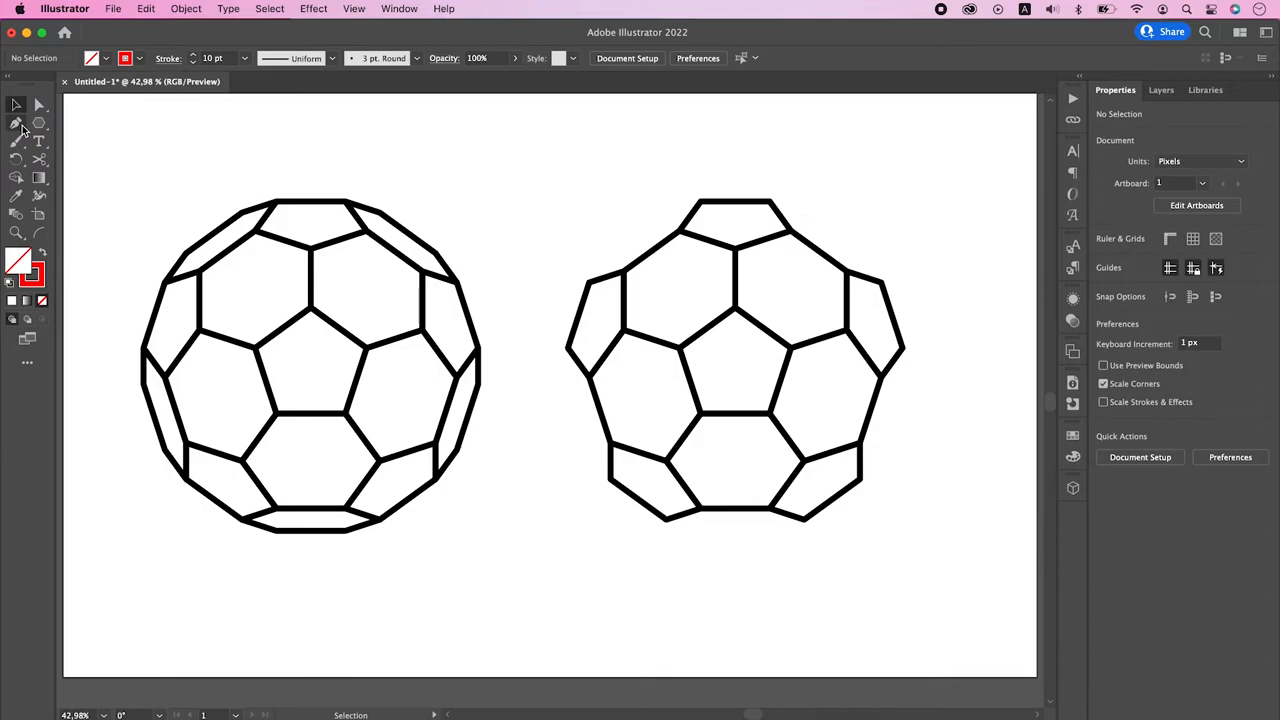
drag(624, 336, 740, 368)
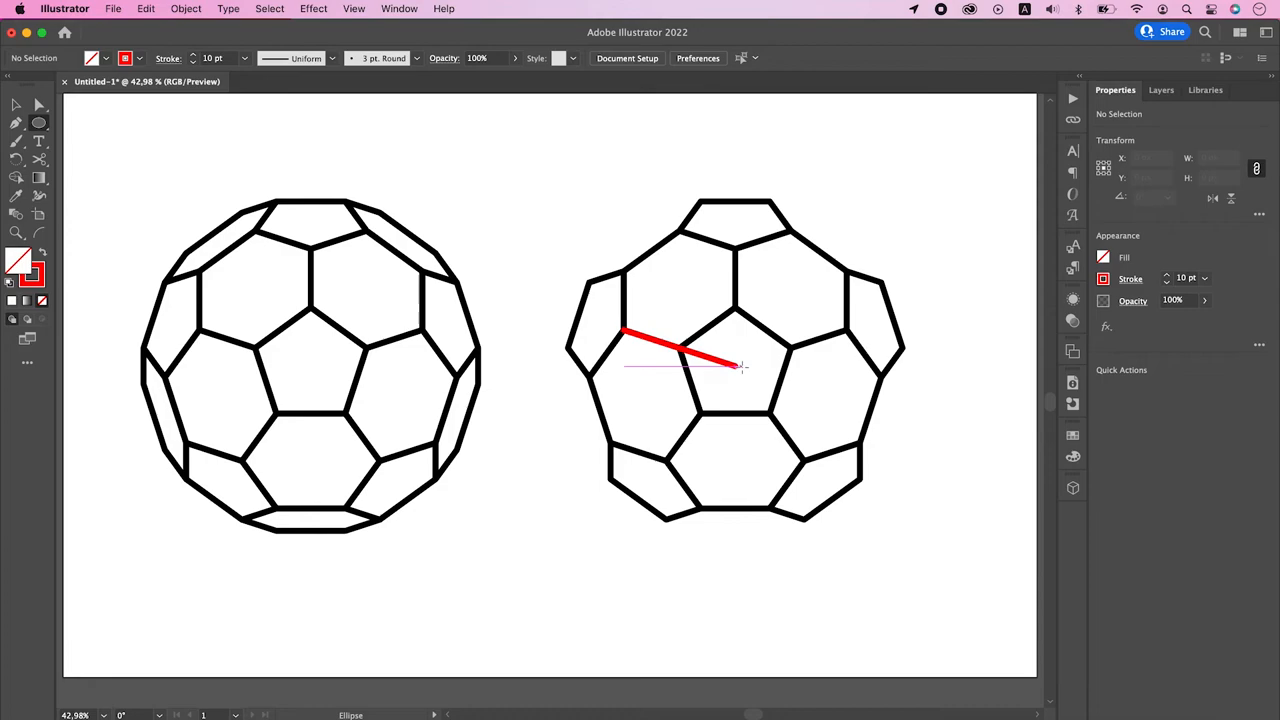